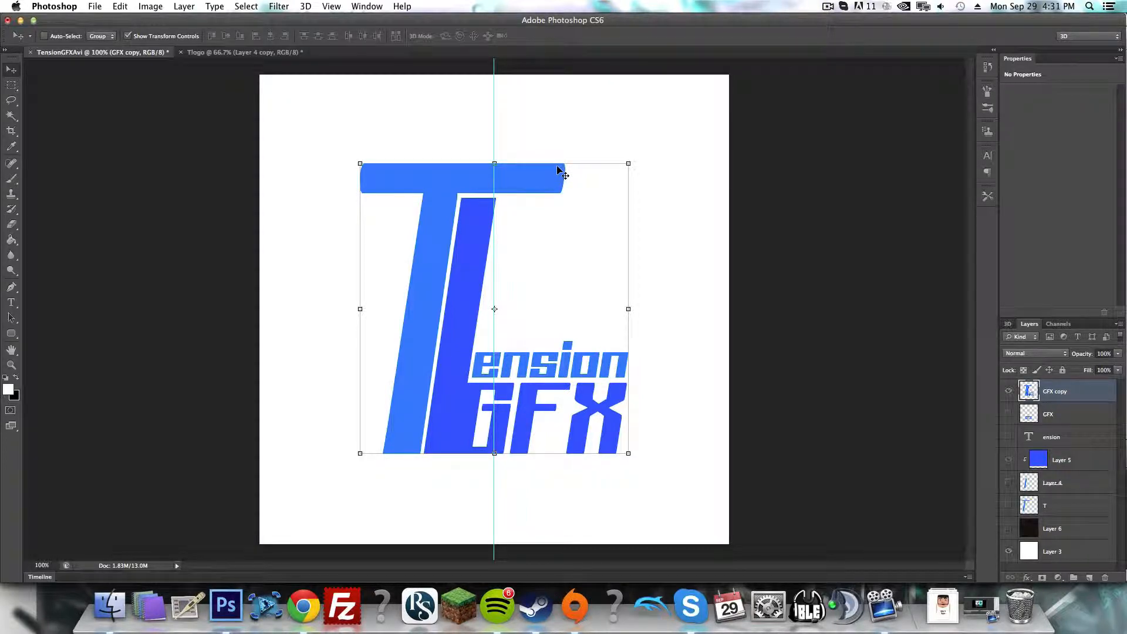
pyautogui.moveTo(555, 167)
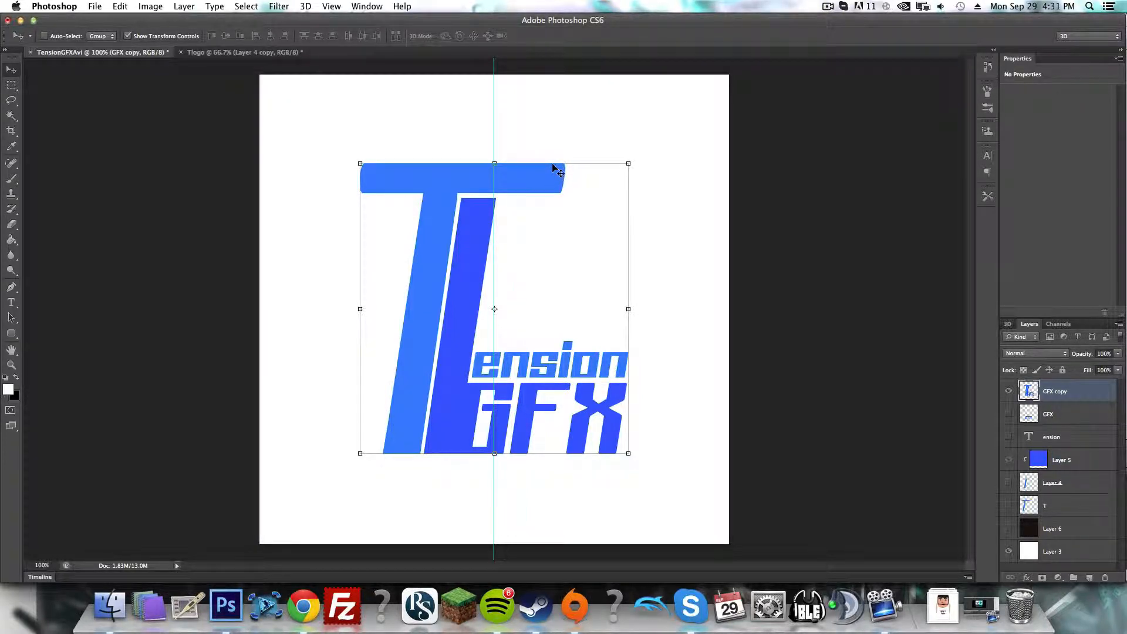
pyautogui.moveTo(568, 147)
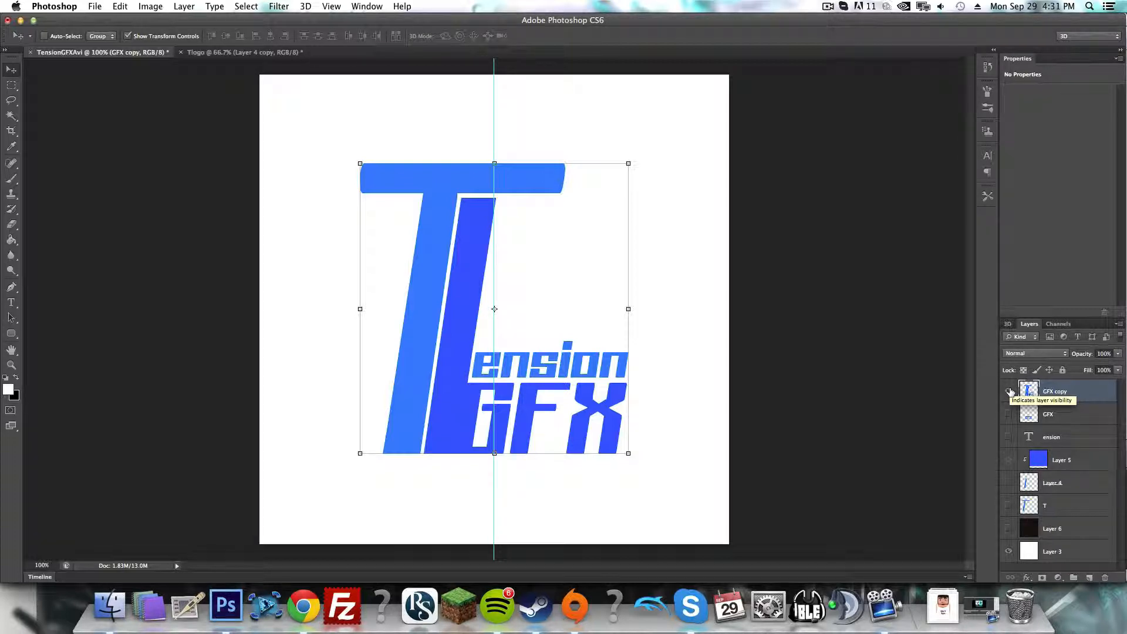
# Step: Drag the GFX copy logo slightly upward on the canvas with the Move tool
pyautogui.click(1009, 391)
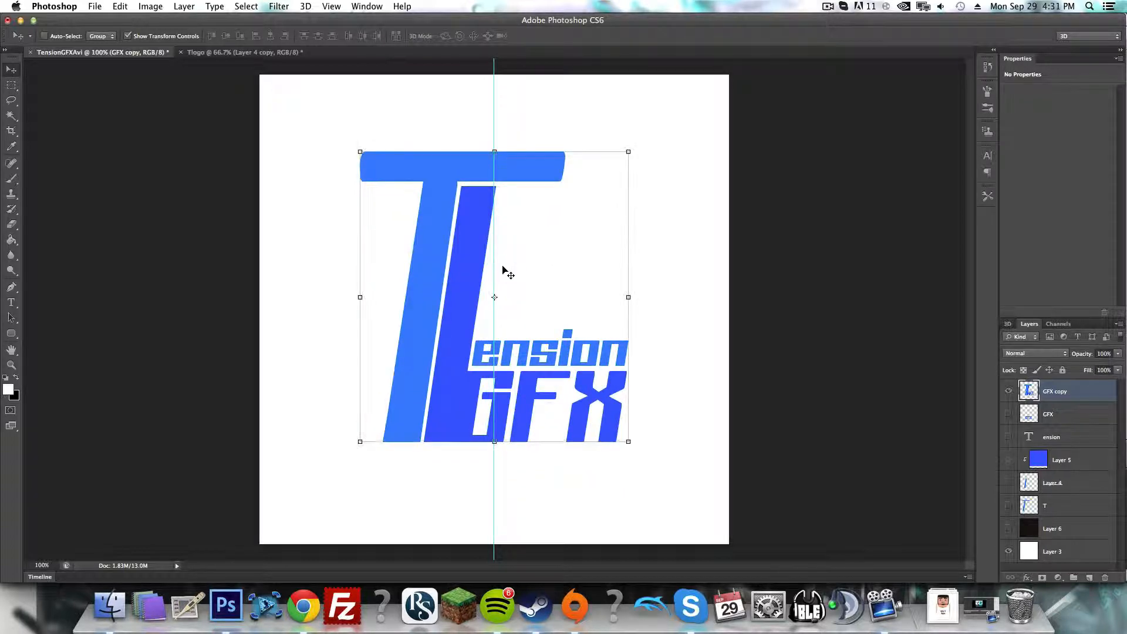
# Step: Convert the GFX copy layer via New 3D Extrusion from Selected Layer
pyautogui.rightClick(1055, 390)
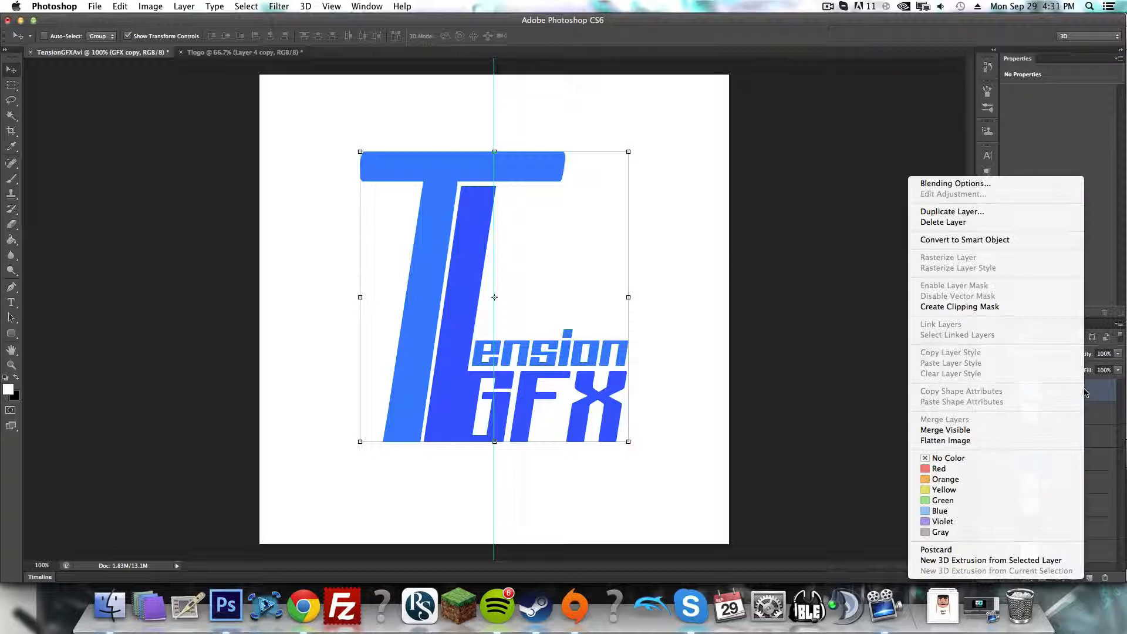
pyautogui.moveTo(992, 560)
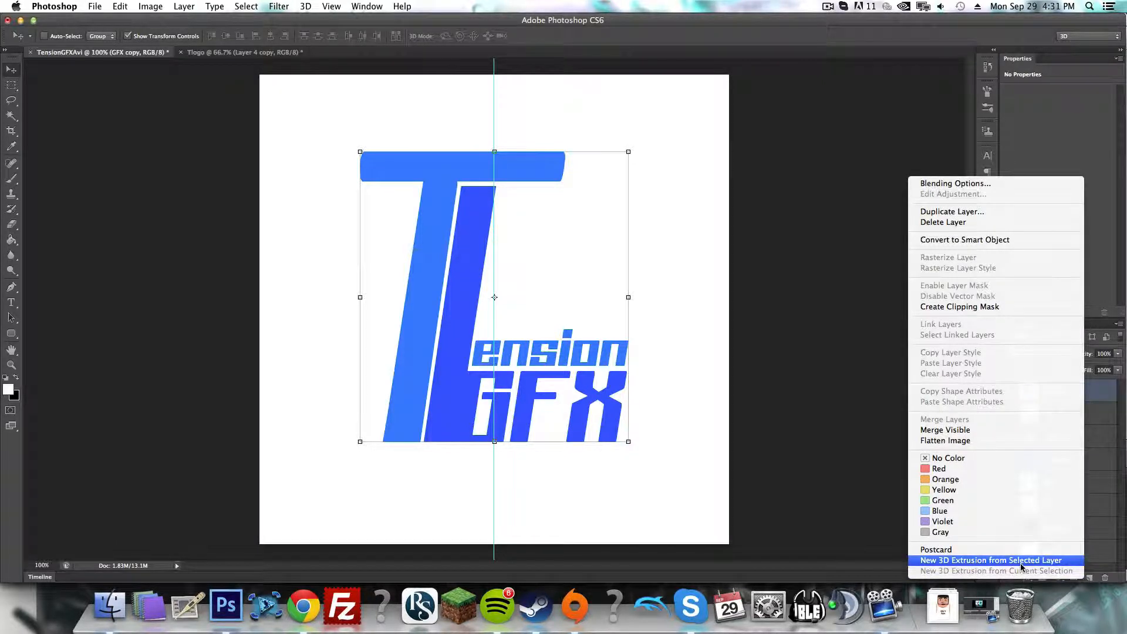
pyautogui.click(991, 560)
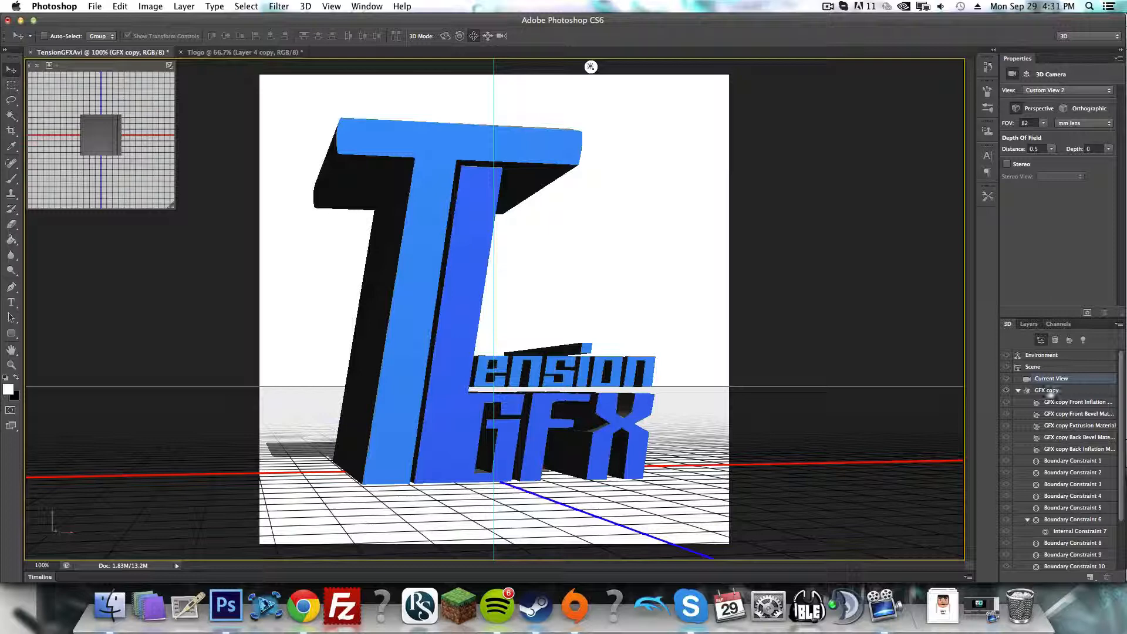
# Step: Select the GFX copy mesh and keep its texture mapping at Scale
pyautogui.click(1047, 390)
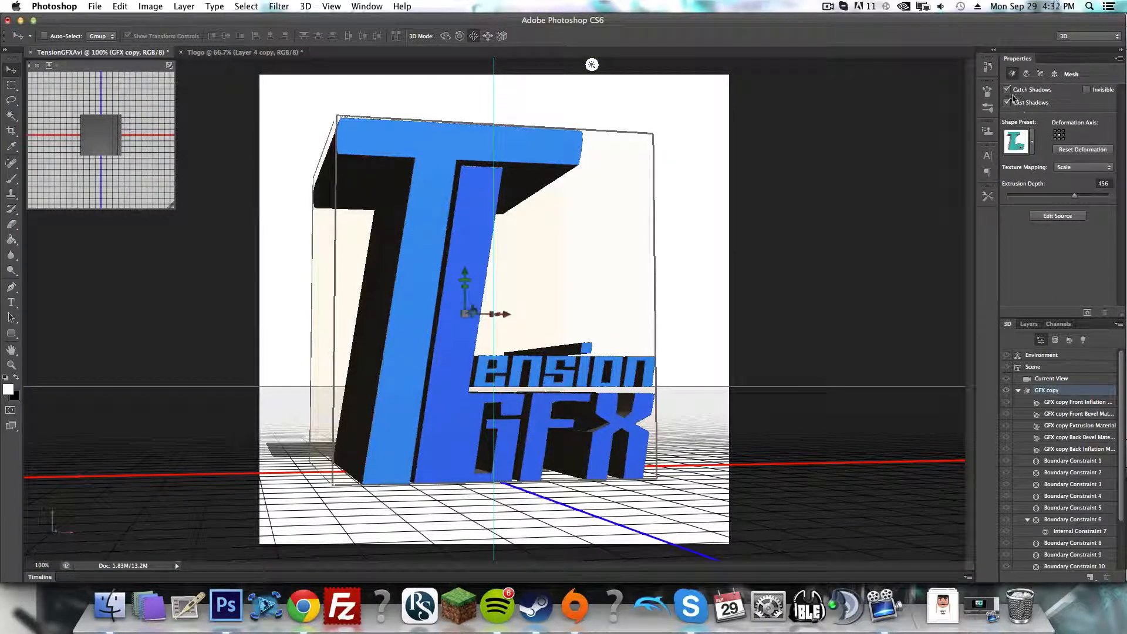
pyautogui.click(1008, 89)
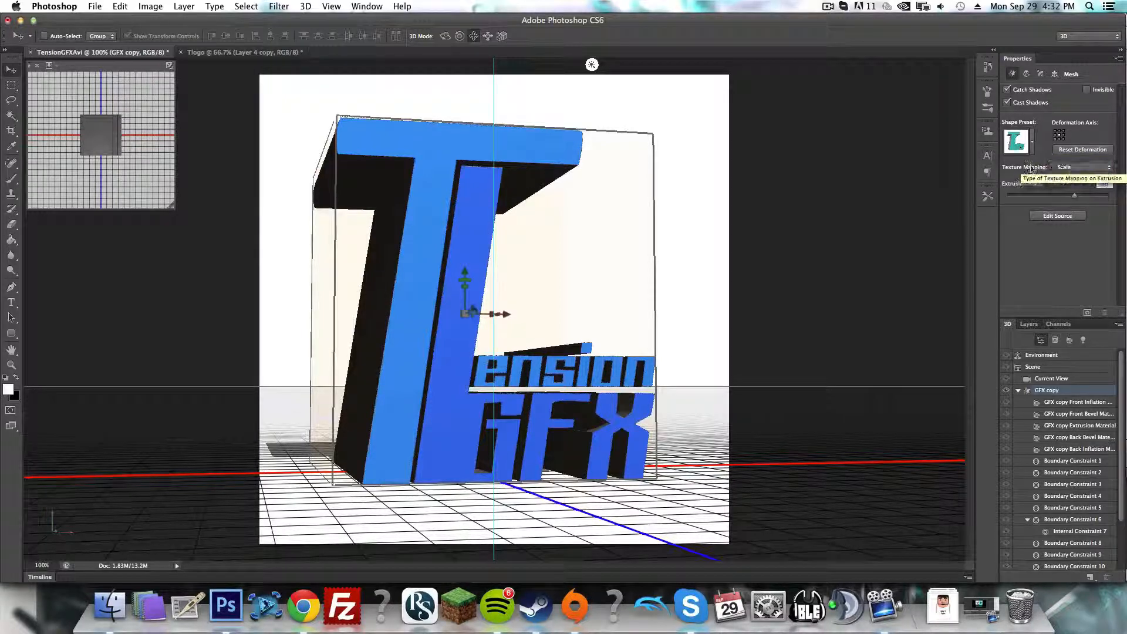
pyautogui.click(1078, 167)
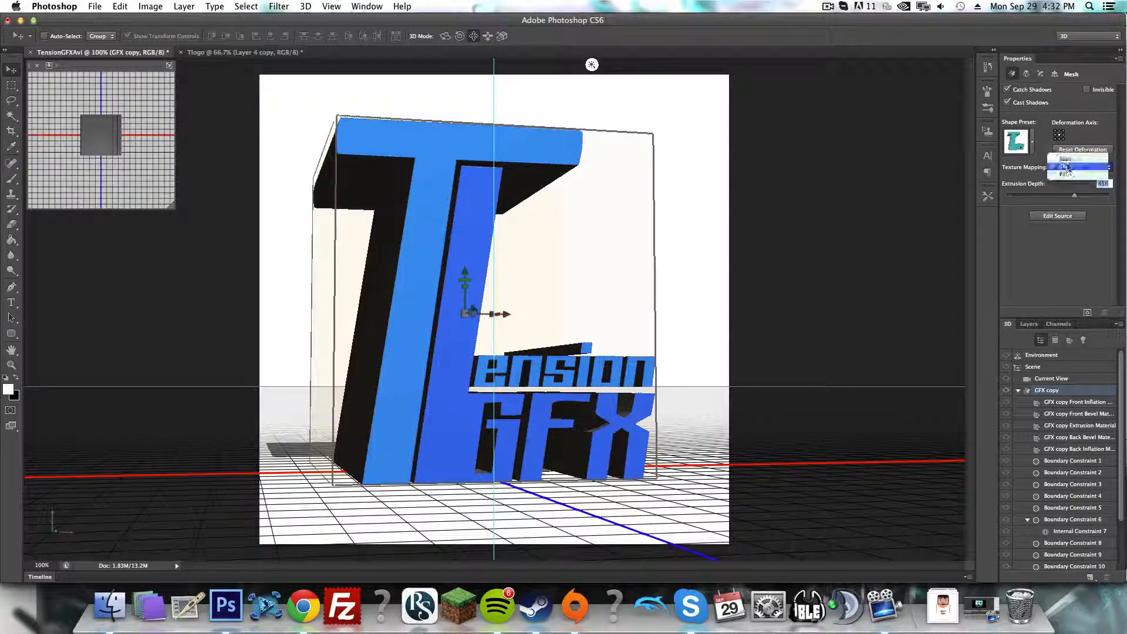
pyautogui.click(1075, 161)
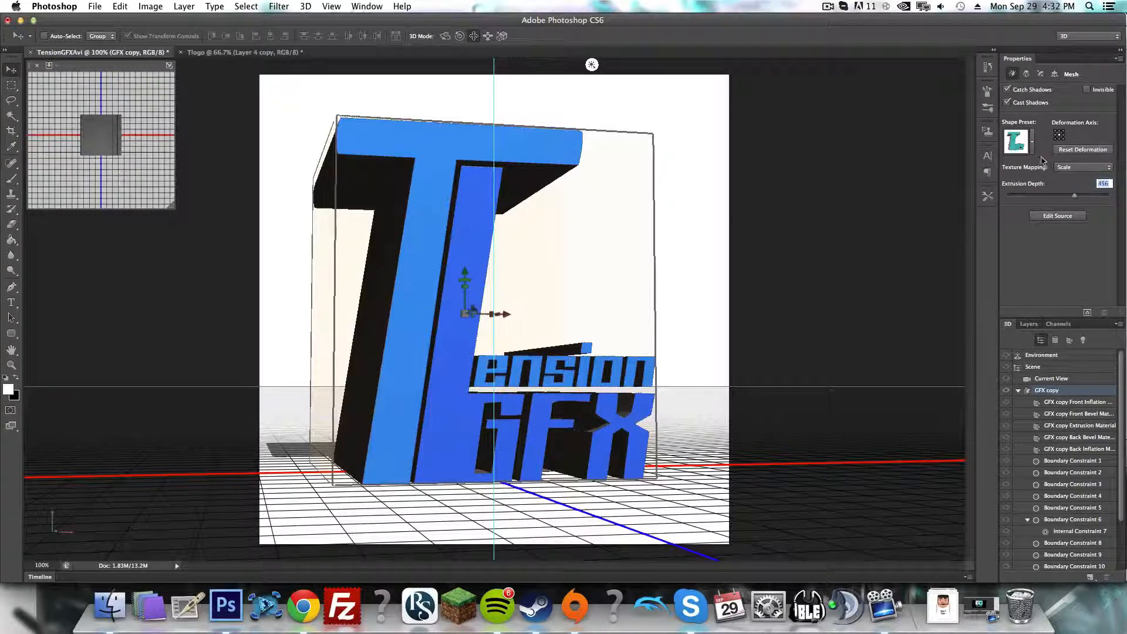
# Step: Try a beveled shape preset, keep the plain extrusion, and review deformation settings
pyautogui.click(1016, 140)
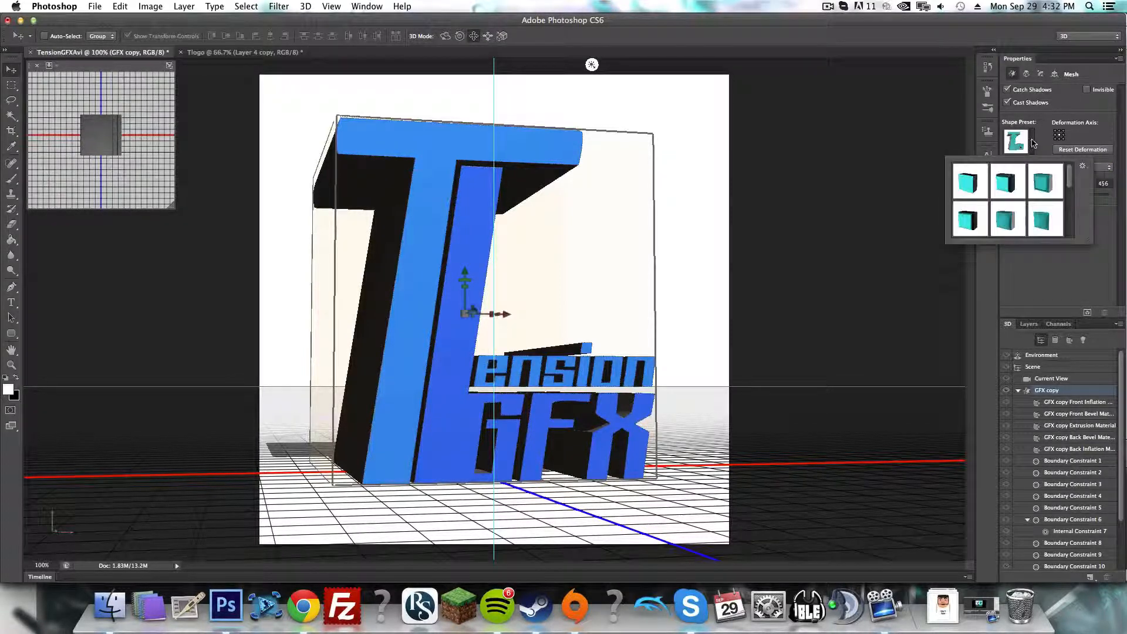
pyautogui.scroll(-3)
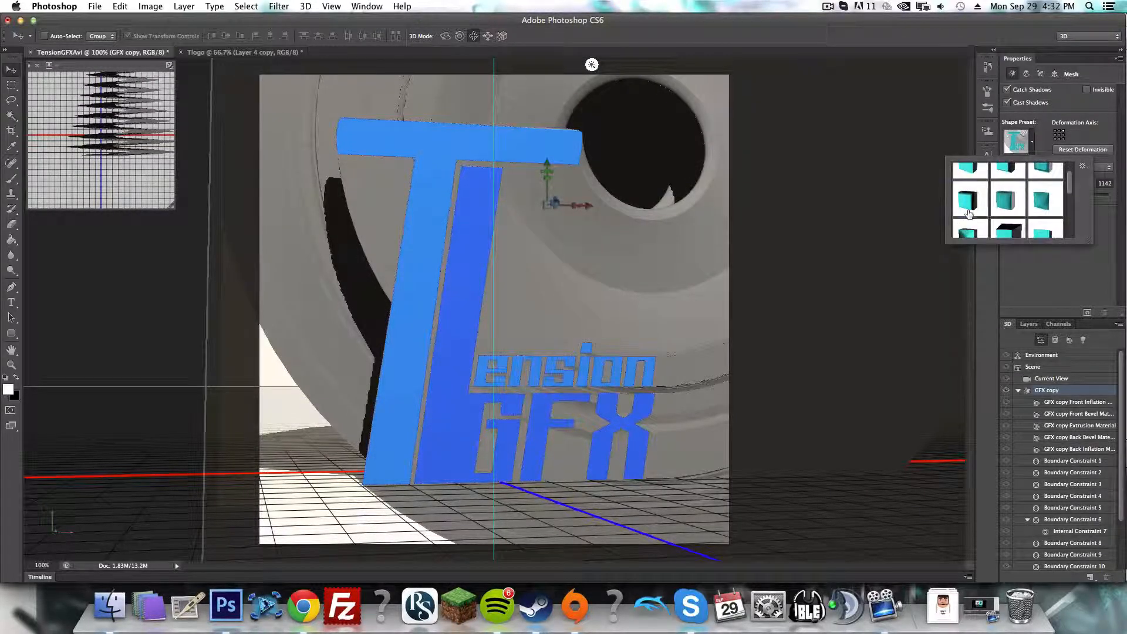
pyautogui.click(969, 184)
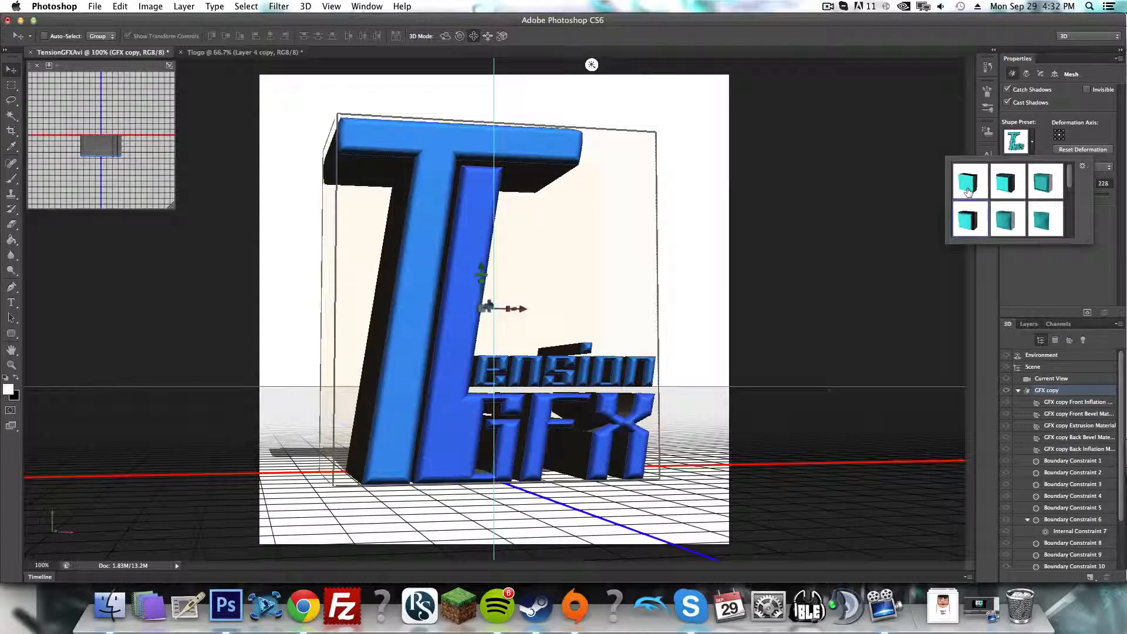
pyautogui.click(970, 182)
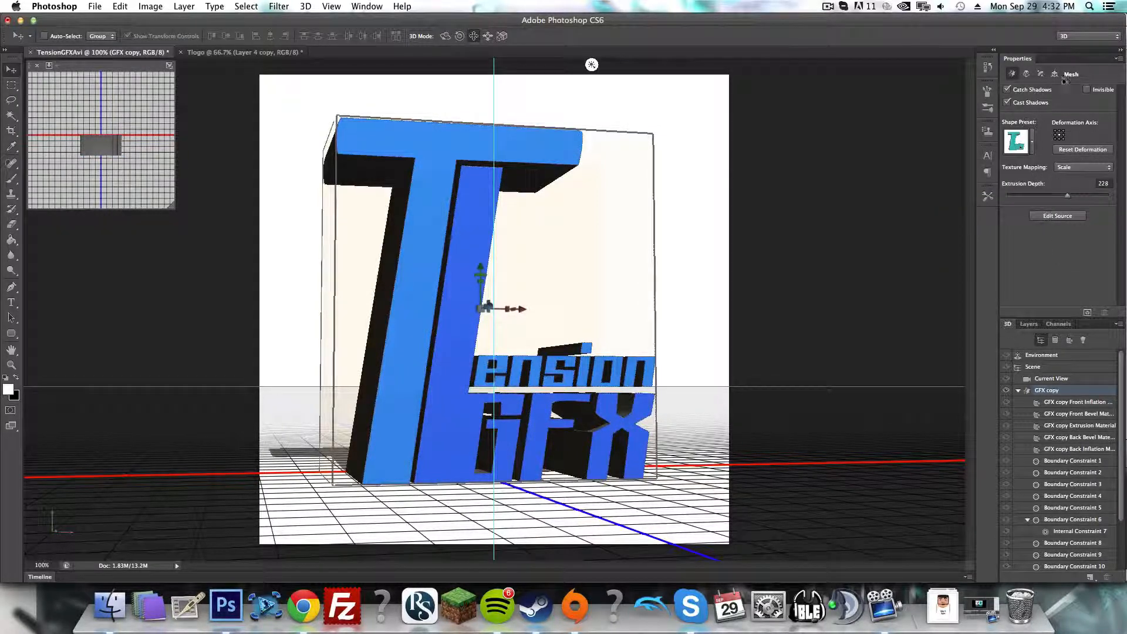
pyautogui.click(1027, 74)
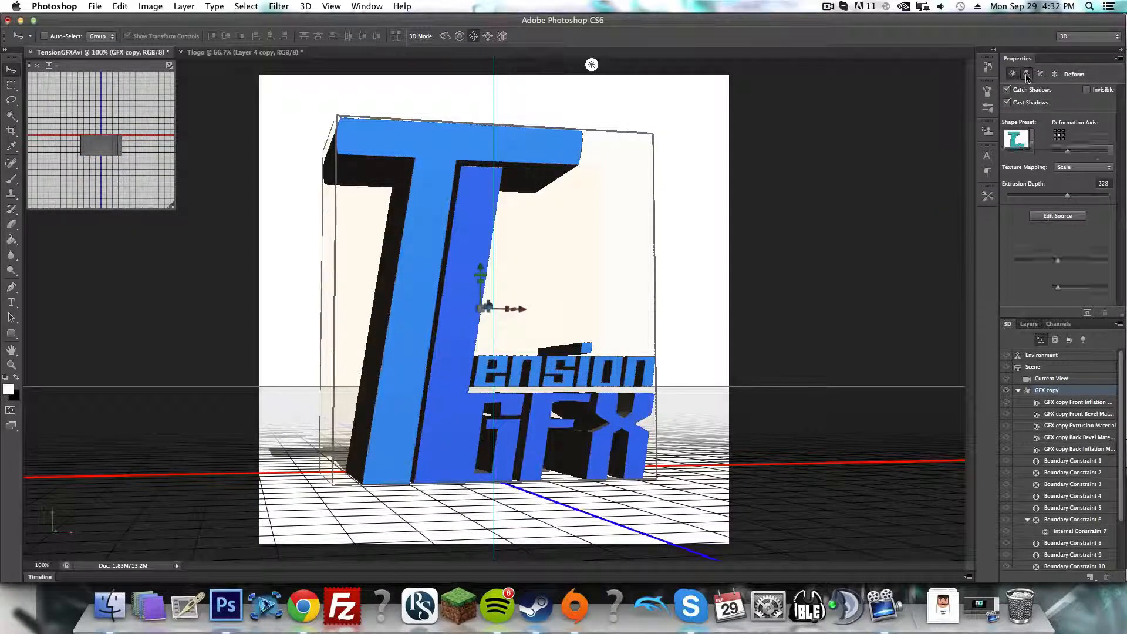
pyautogui.click(1025, 73)
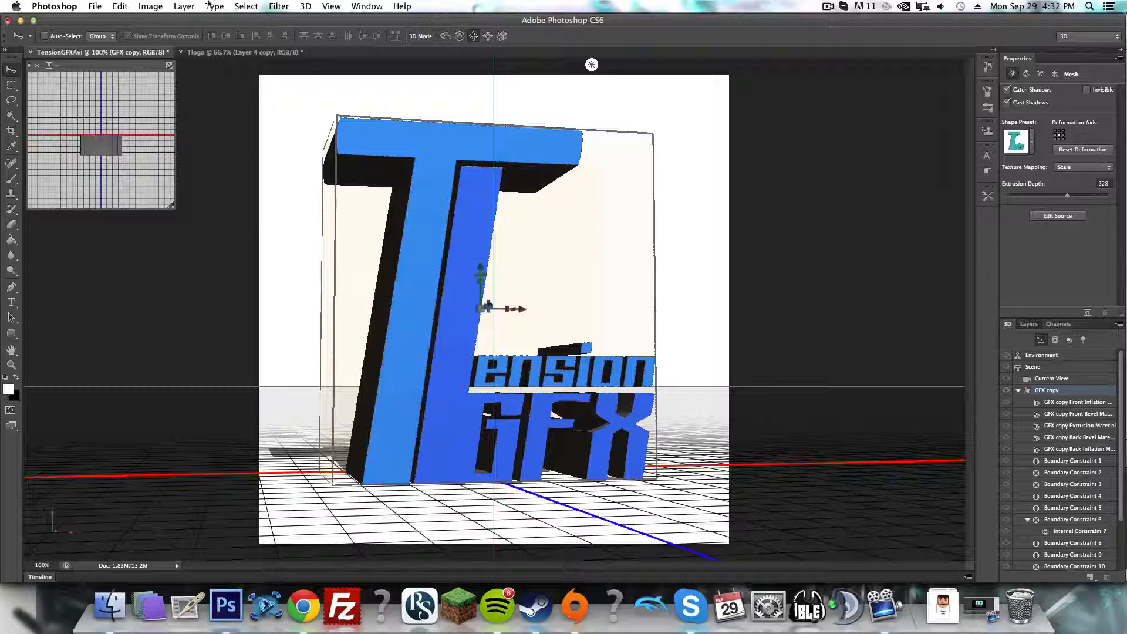
# Step: In Preferences > 3D, fine-tune the Ray Tracer High Quality Threshold slider
pyautogui.click(54, 6)
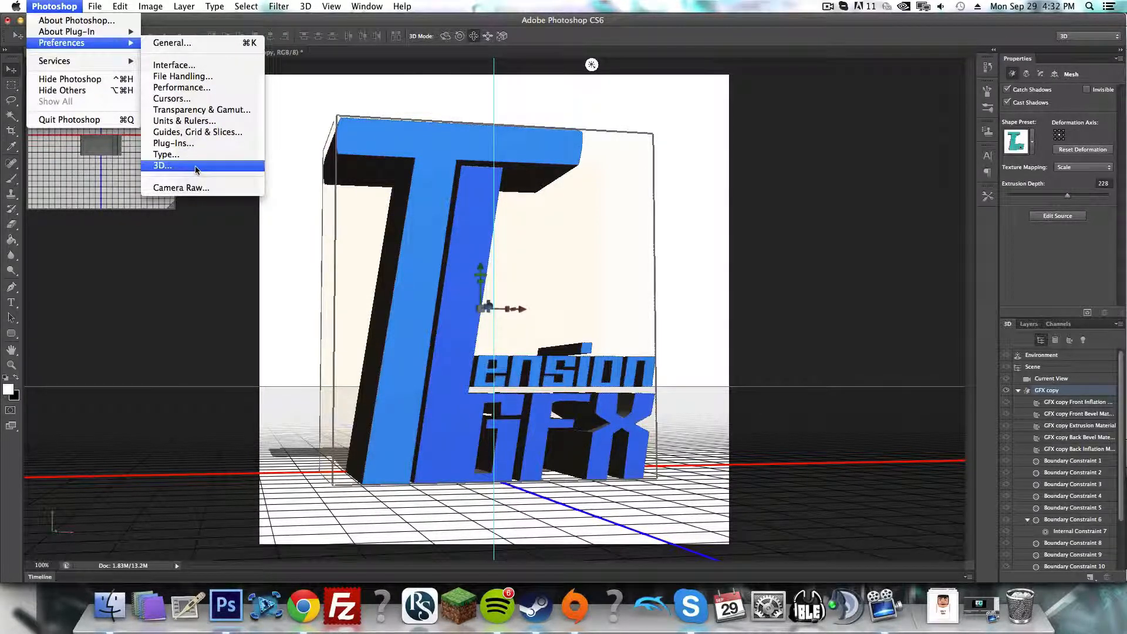
pyautogui.click(162, 165)
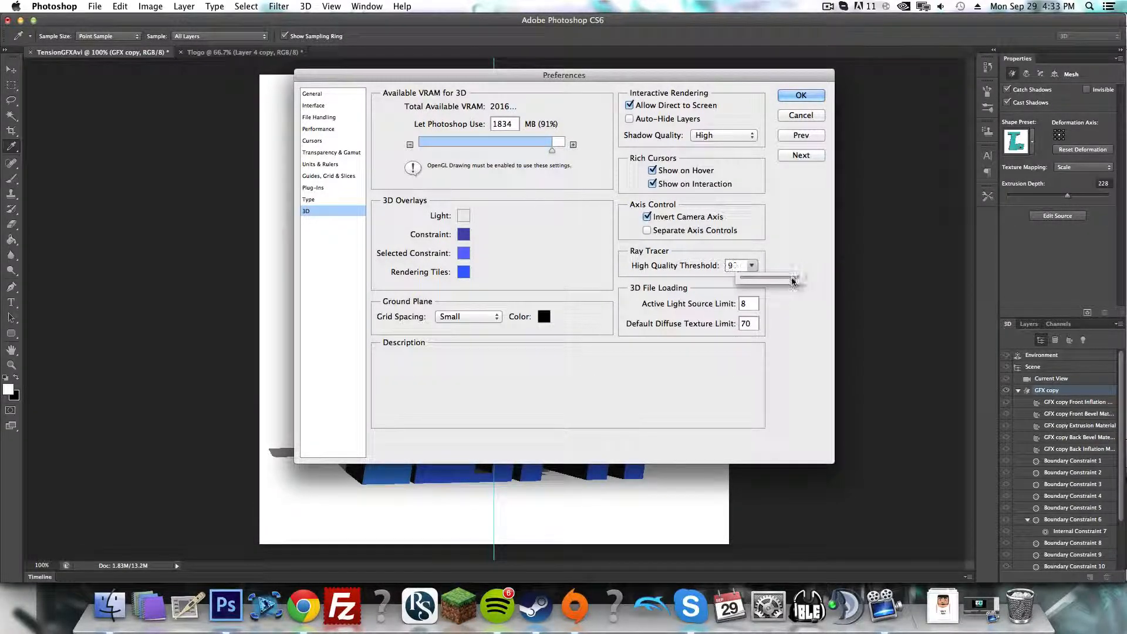
pyautogui.moveTo(790, 280); pyautogui.dragTo(795, 281)
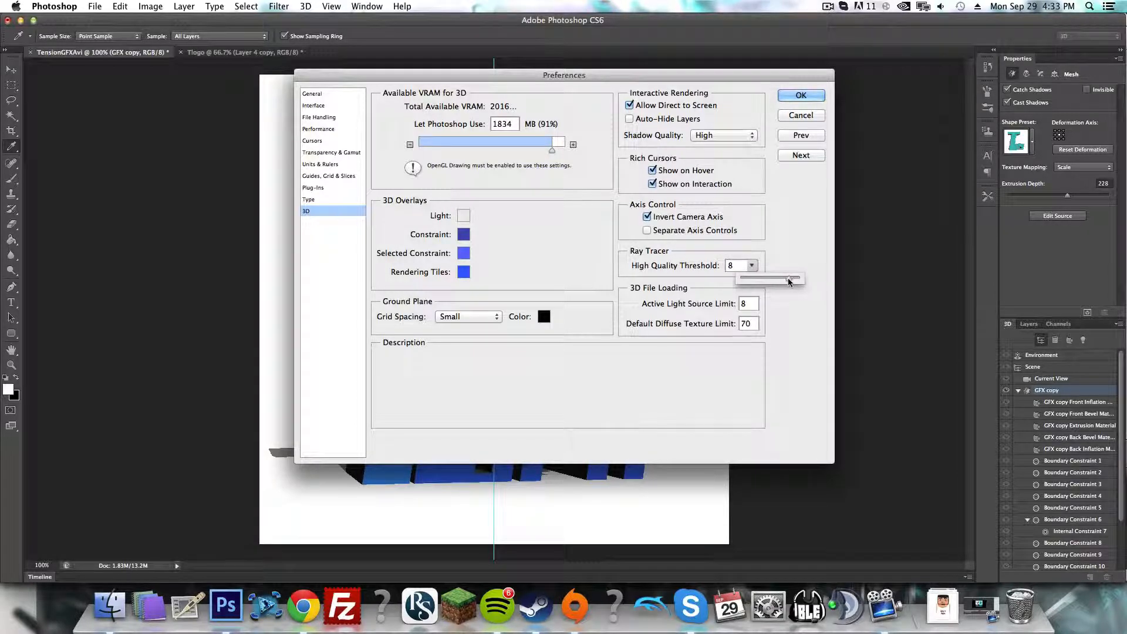
pyautogui.moveTo(787, 279); pyautogui.dragTo(800, 279)
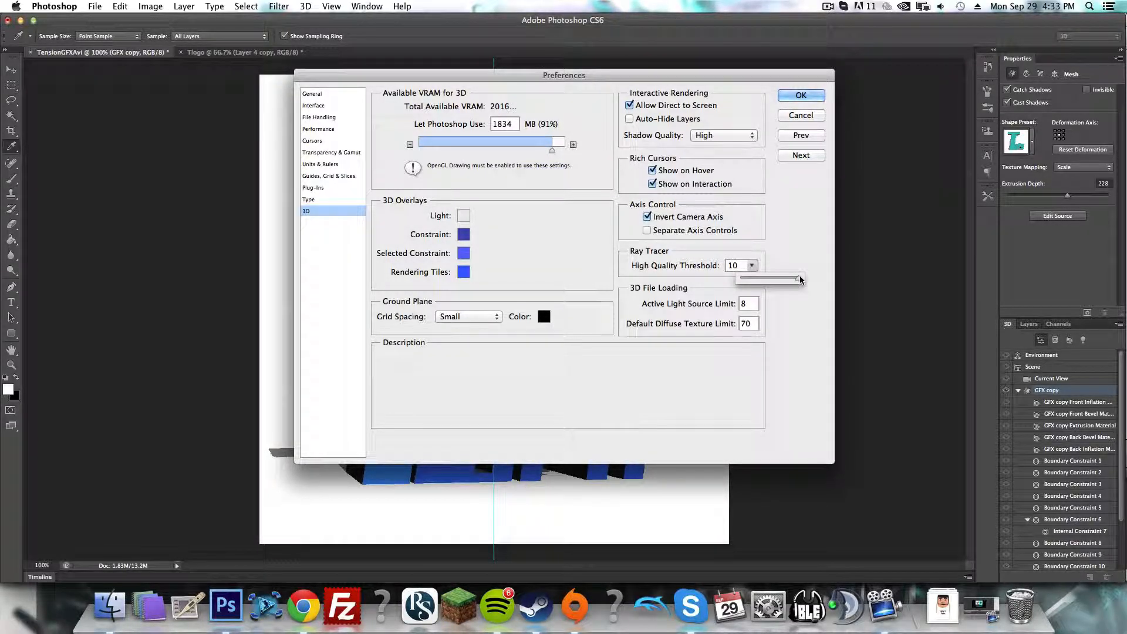
pyautogui.moveTo(798, 278); pyautogui.dragTo(769, 279)
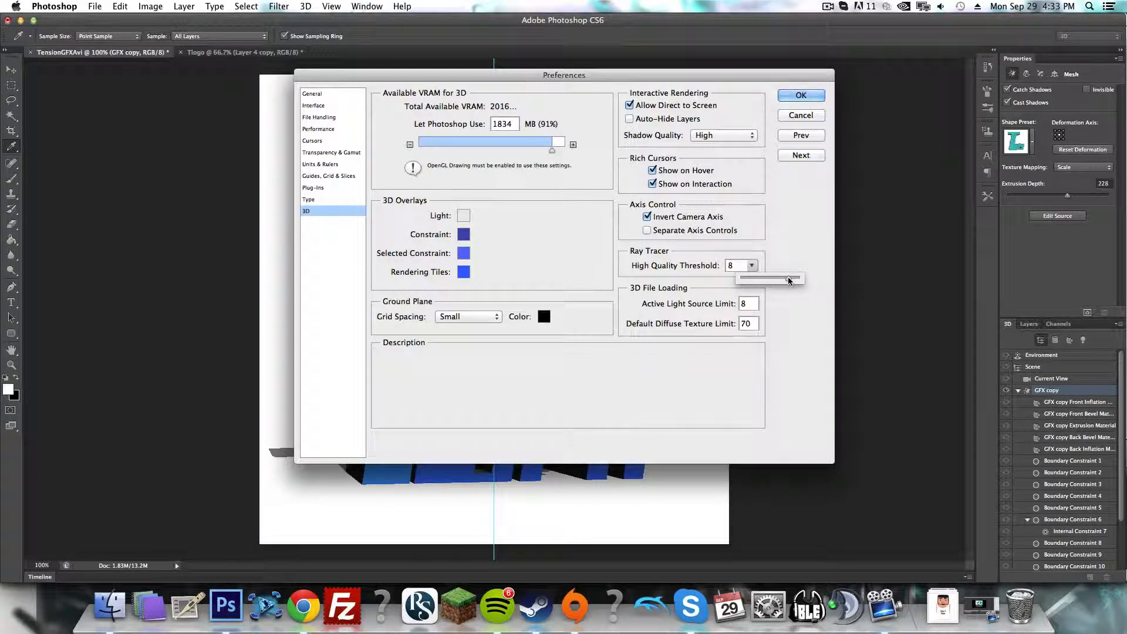
pyautogui.moveTo(787, 279); pyautogui.dragTo(780, 279)
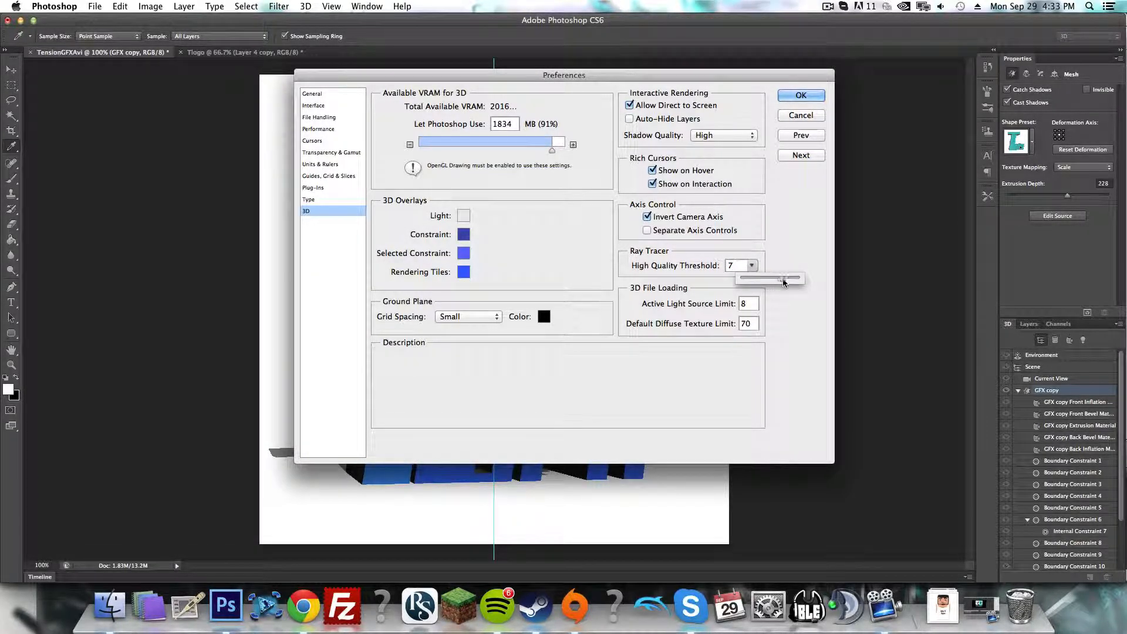
pyautogui.moveTo(768, 278); pyautogui.dragTo(795, 279)
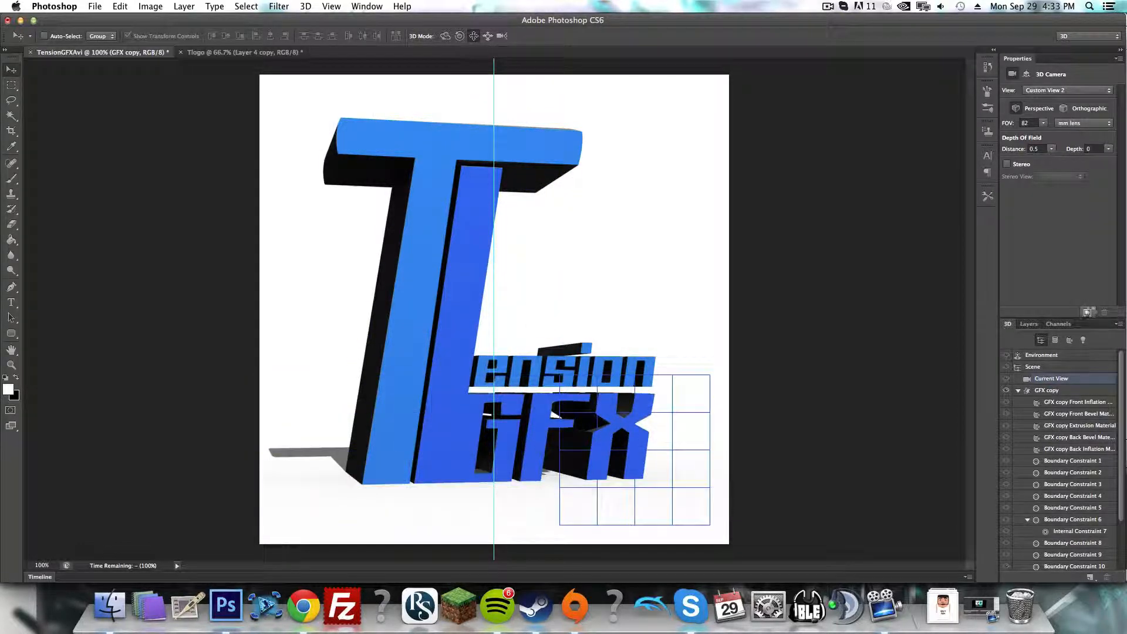
# Step: Let the ray-traced render finish, then dismiss the File menu and reopen the Photoshop menu
pyautogui.click(1089, 313)
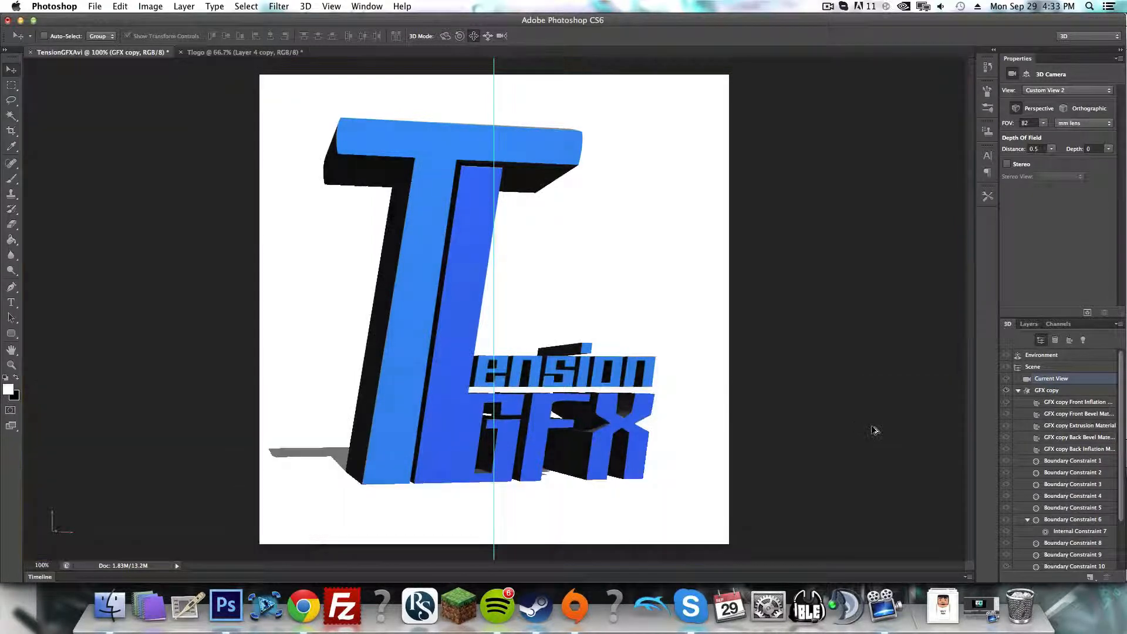
pyautogui.click(94, 6)
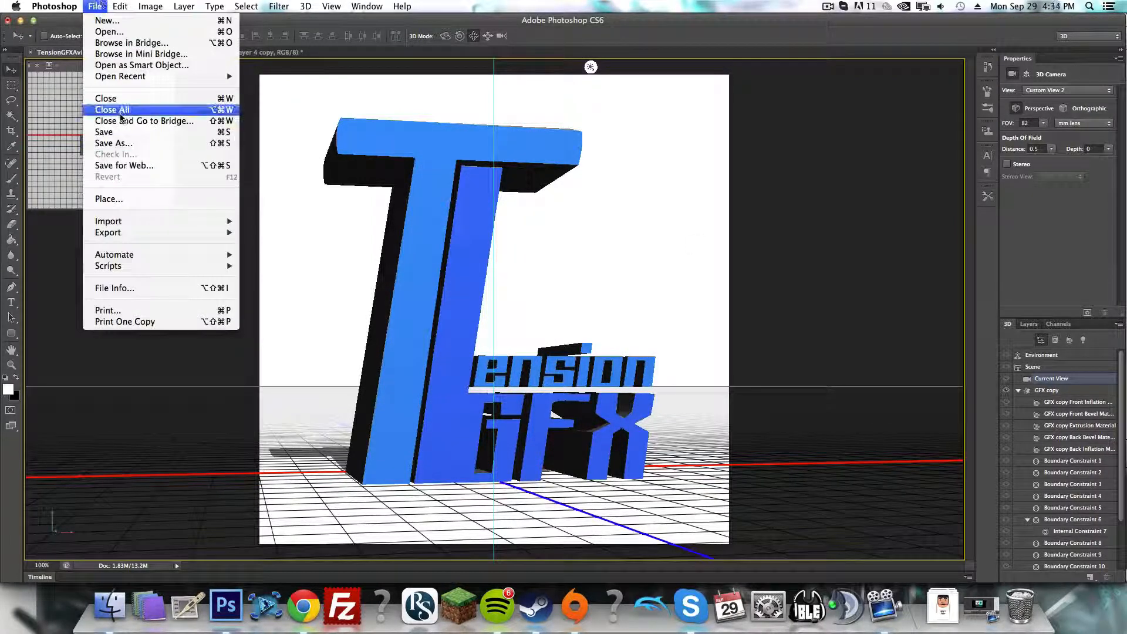
pyautogui.click(55, 7)
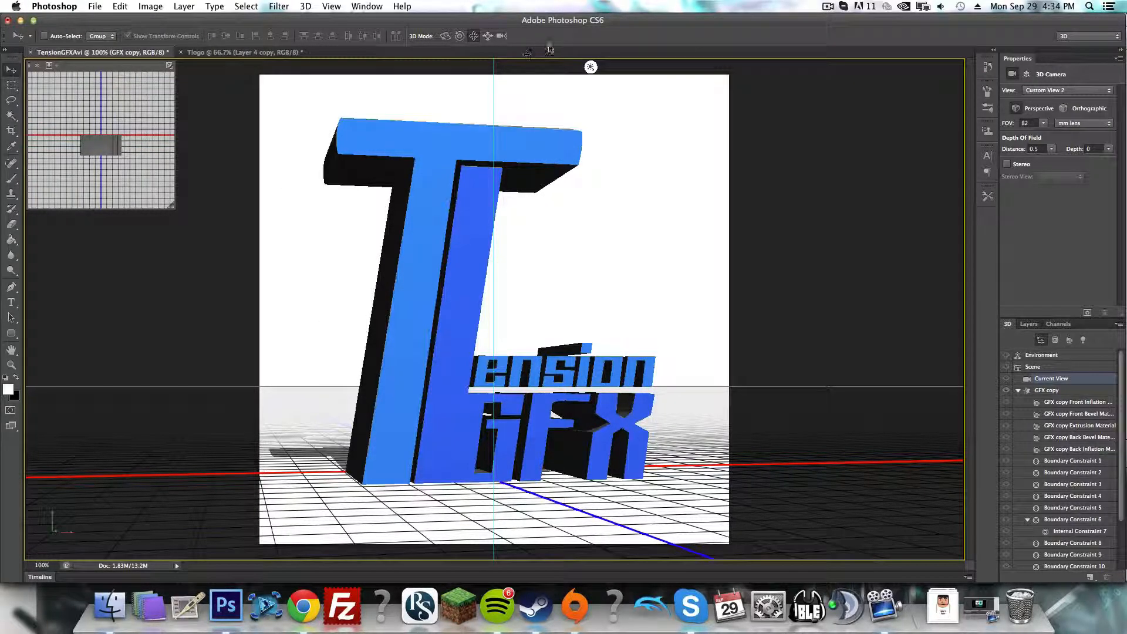
pyautogui.click(54, 6)
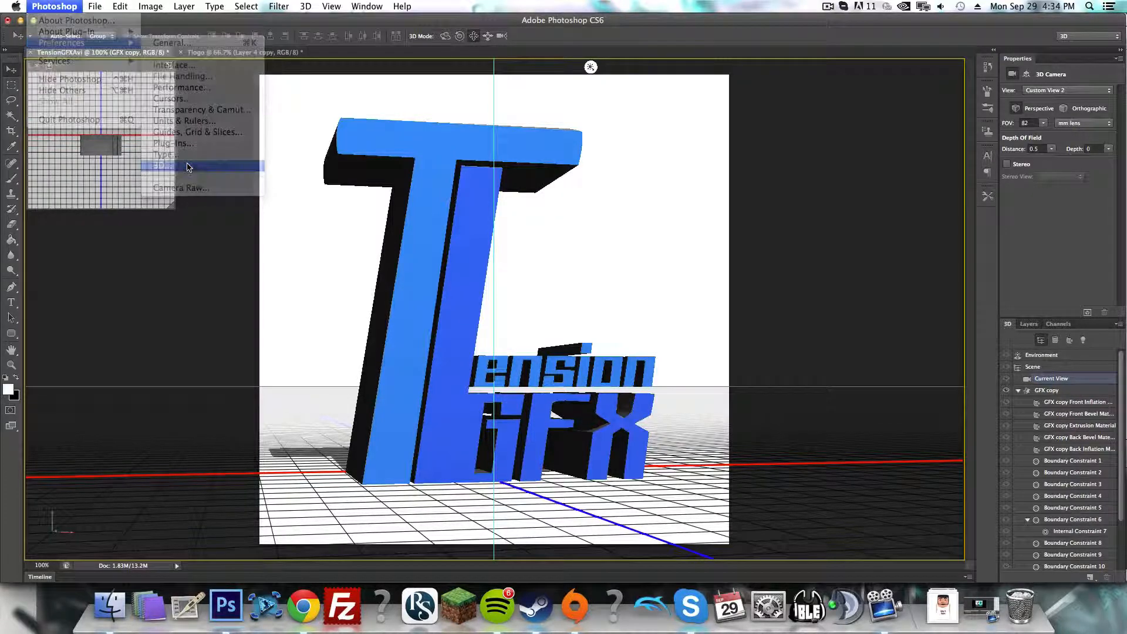
# Step: Reopen Preferences > 3D and confirm it with the high quality threshold at 9
pyautogui.click(163, 166)
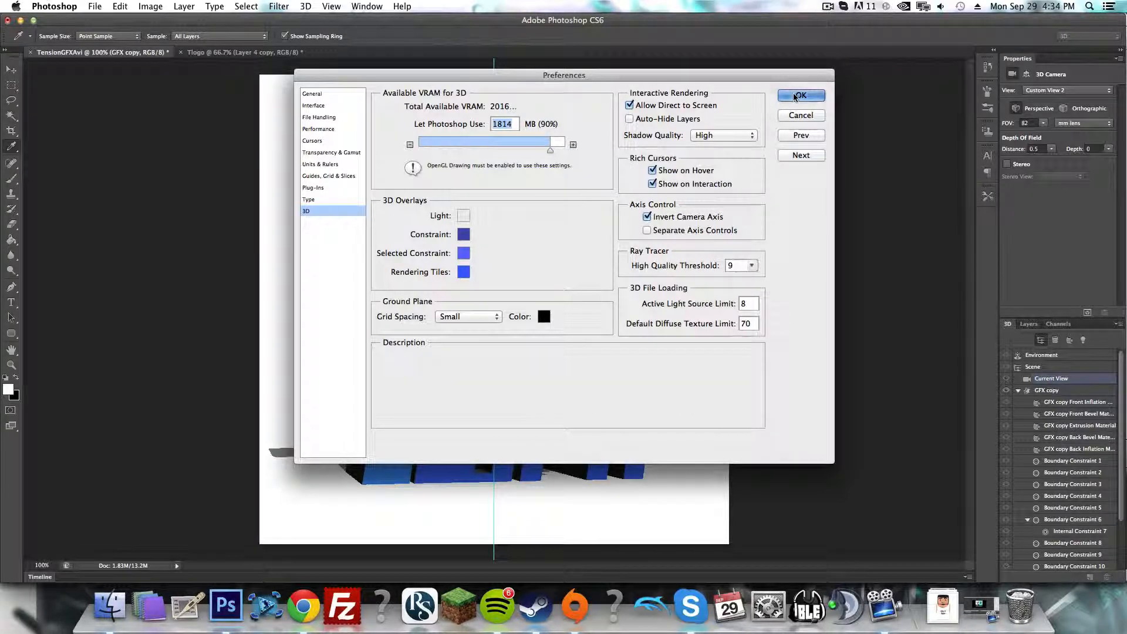
pyautogui.click(800, 96)
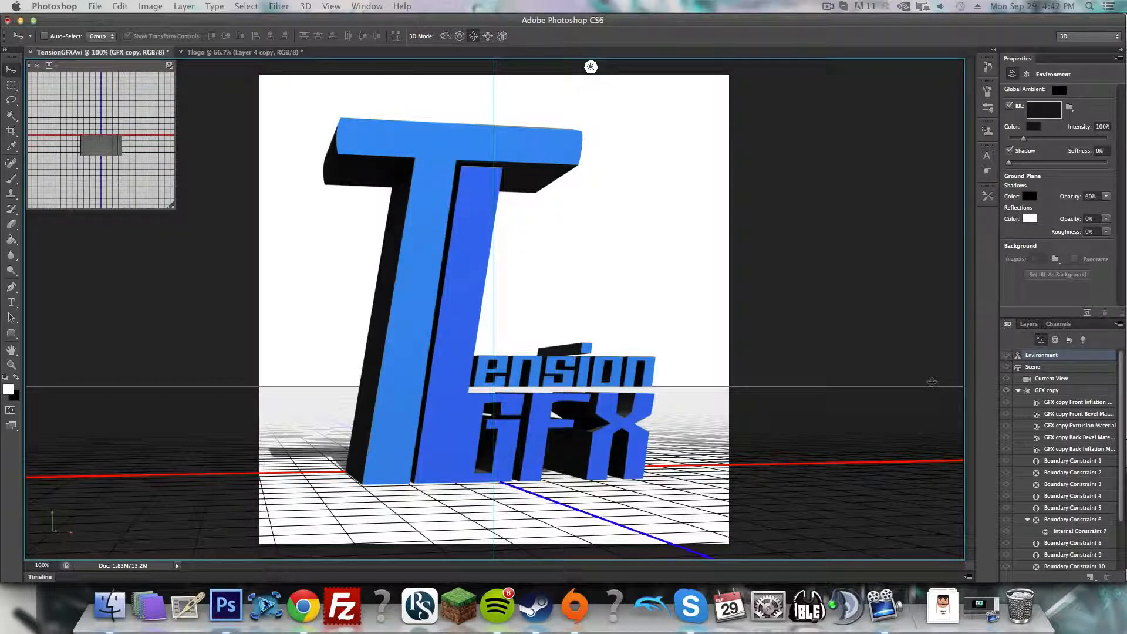
# Step: Show the Layers panel, then reopen and close the 3D preferences, threshold still 9
pyautogui.click(1028, 324)
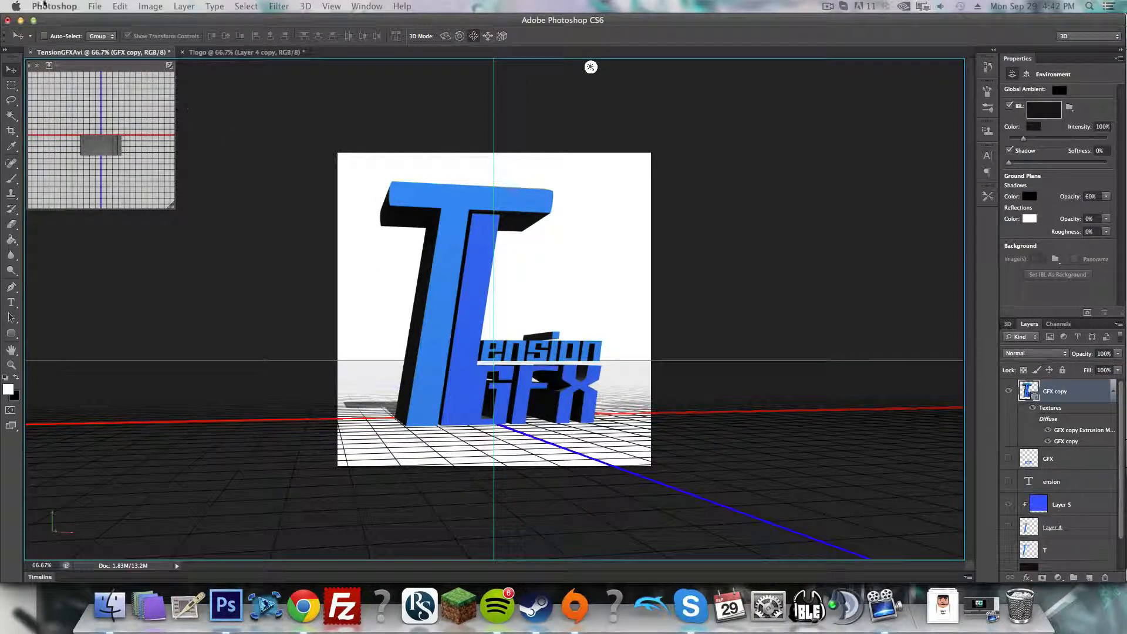
pyautogui.click(54, 7)
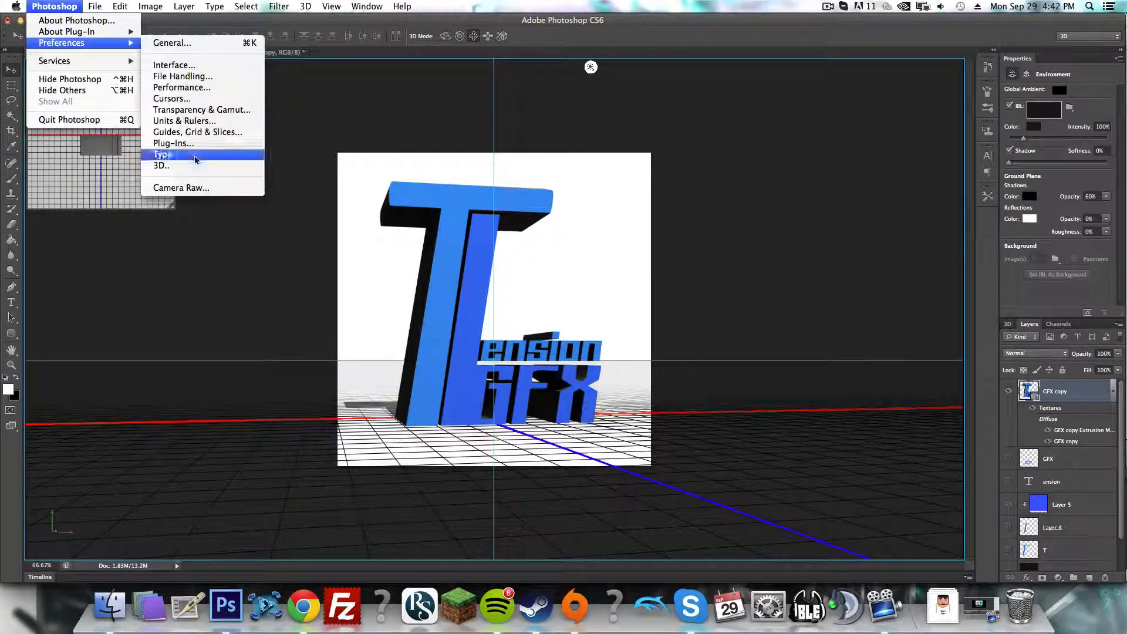
pyautogui.click(161, 165)
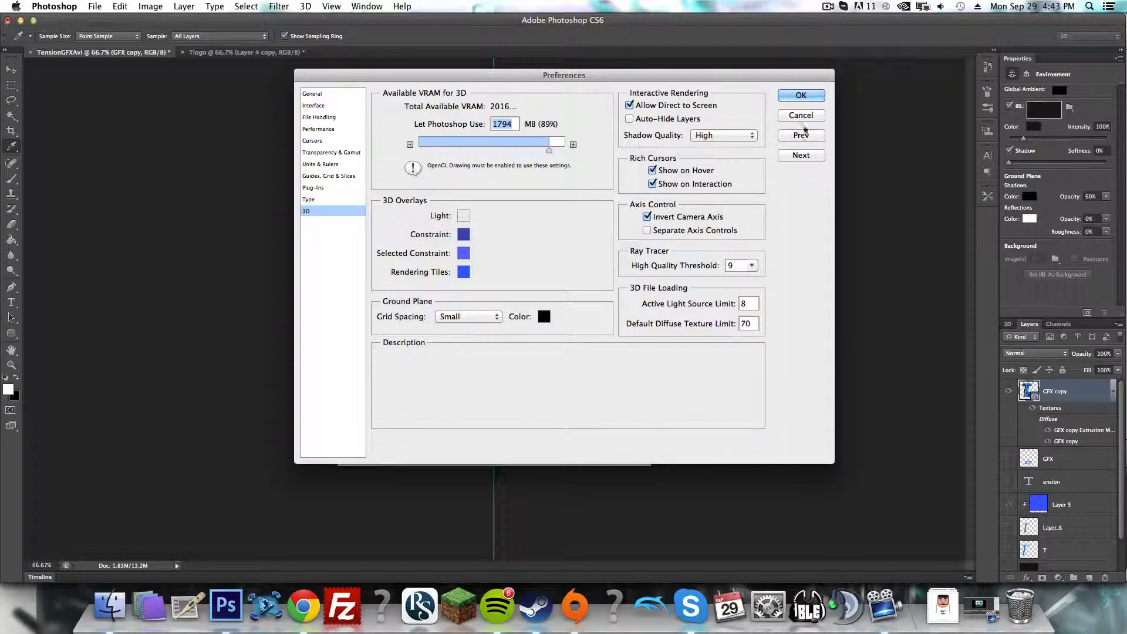
pyautogui.click(801, 95)
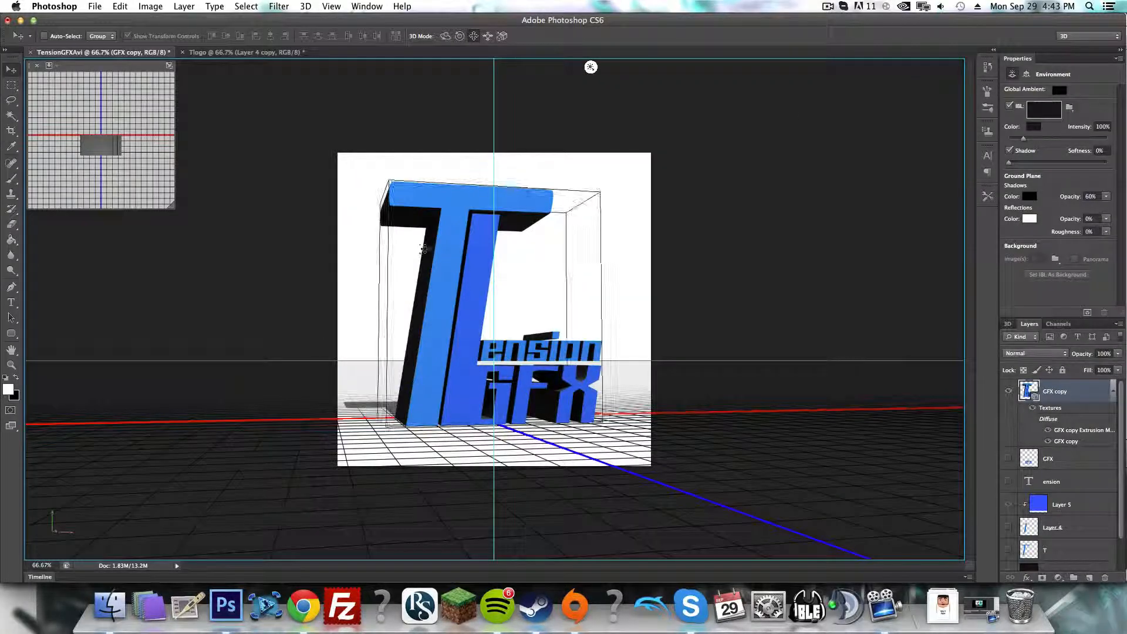